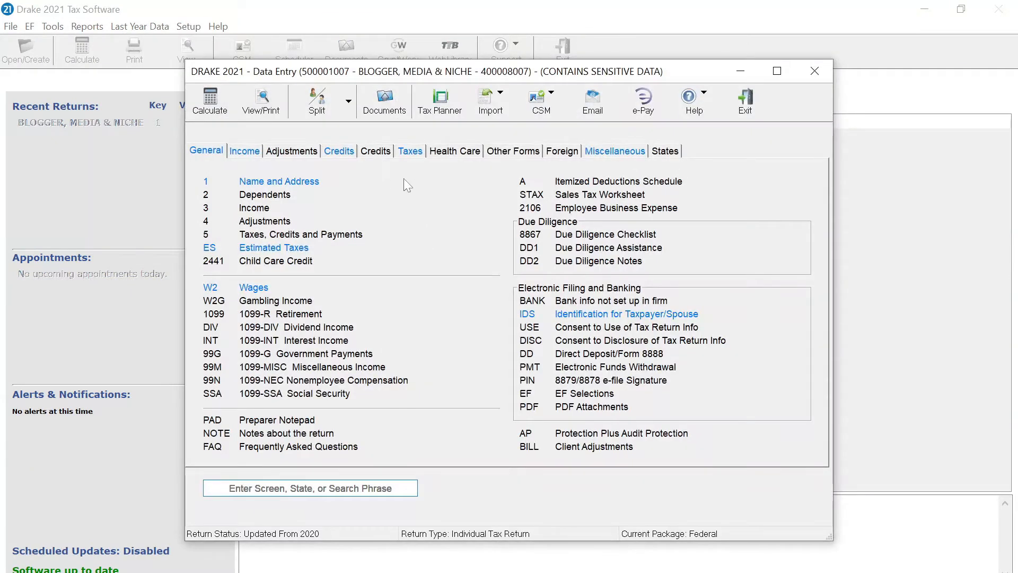
In Tax Planner, create a 2021 scenario named Test and select it
click(439, 101)
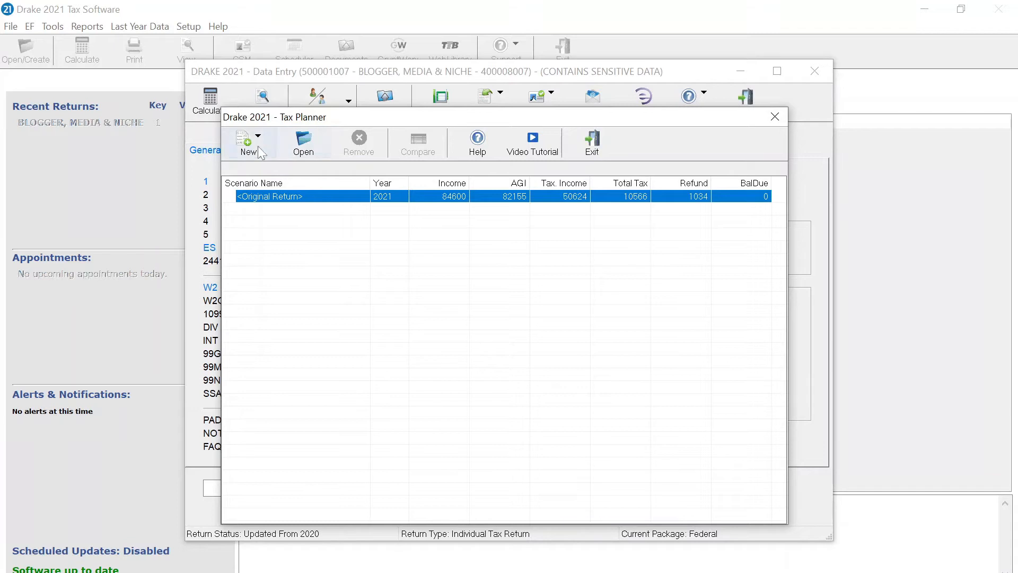
click(247, 141)
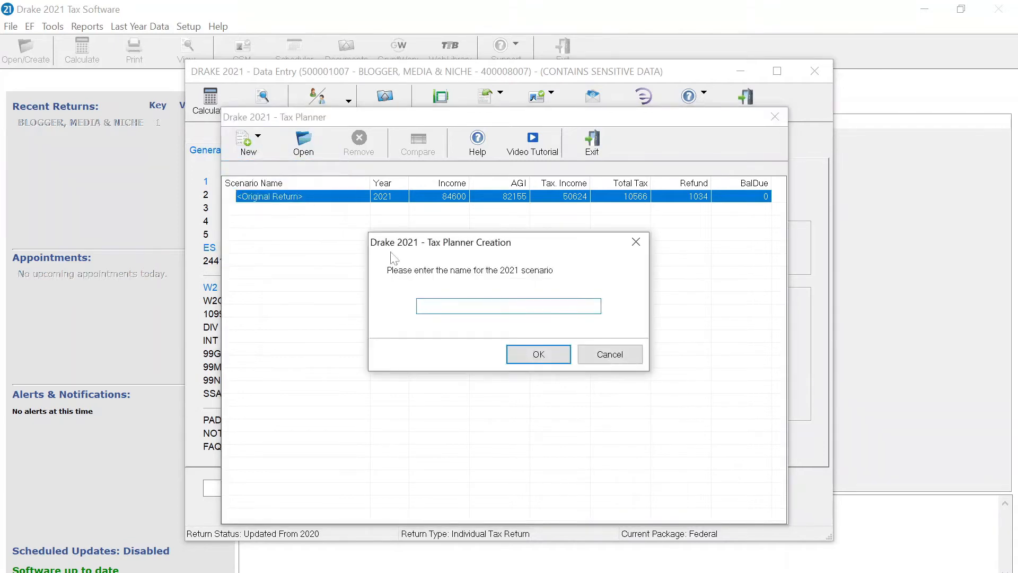
click(508, 306)
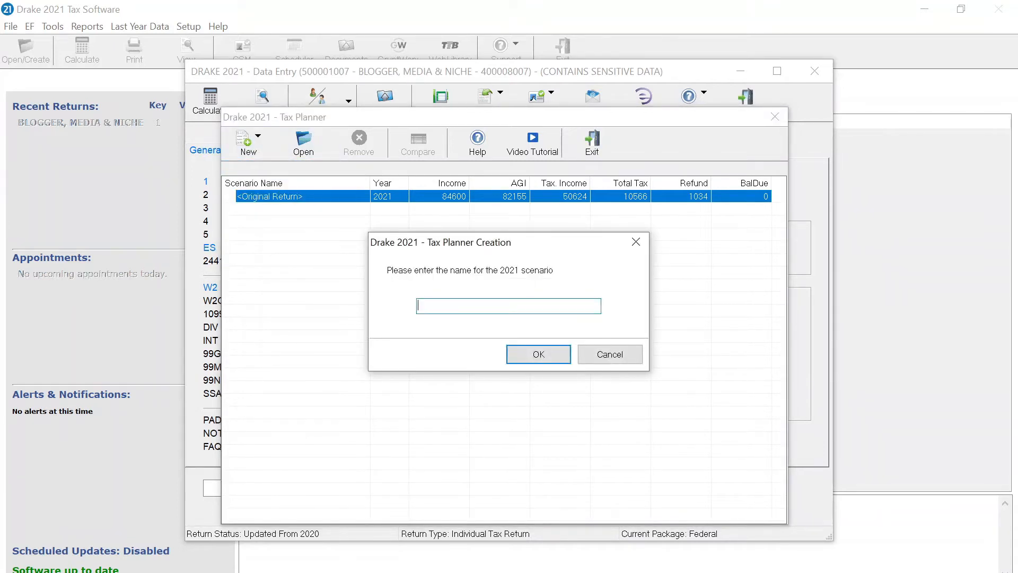
click(537, 354)
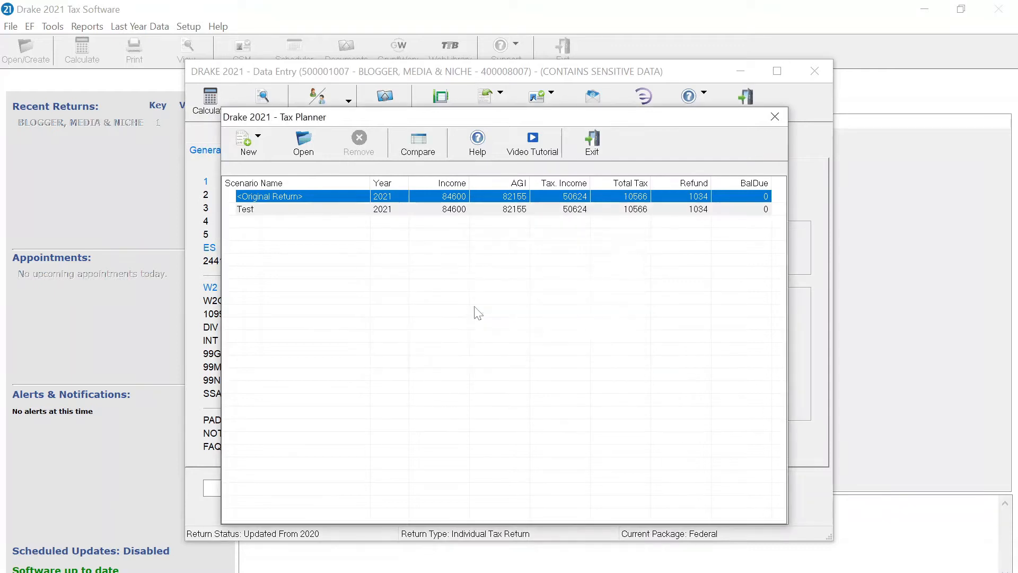
click(245, 209)
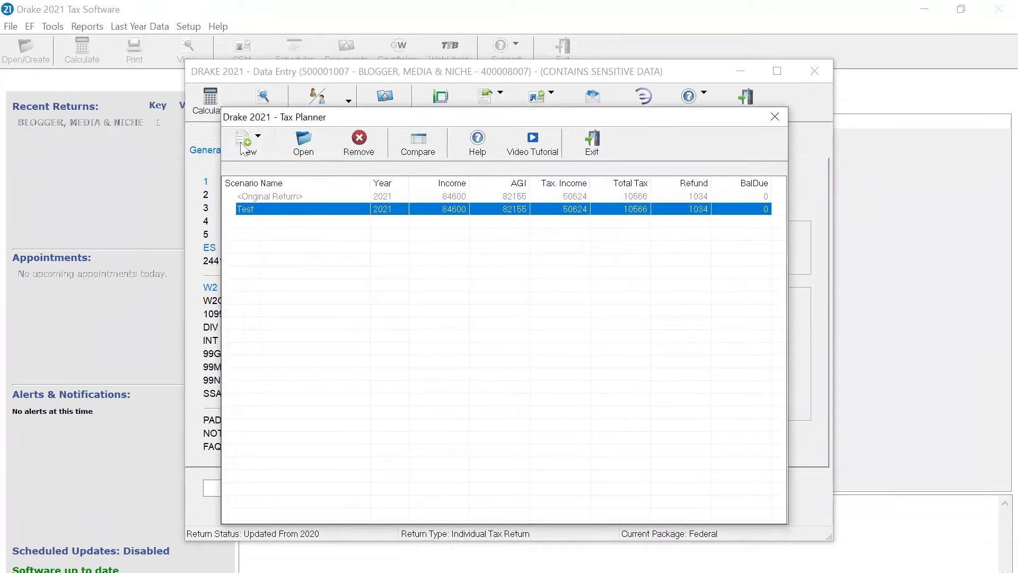
Calculate the Test scenario (income 1,034,600, balance due 305,089) and return to the scenario list
click(591, 141)
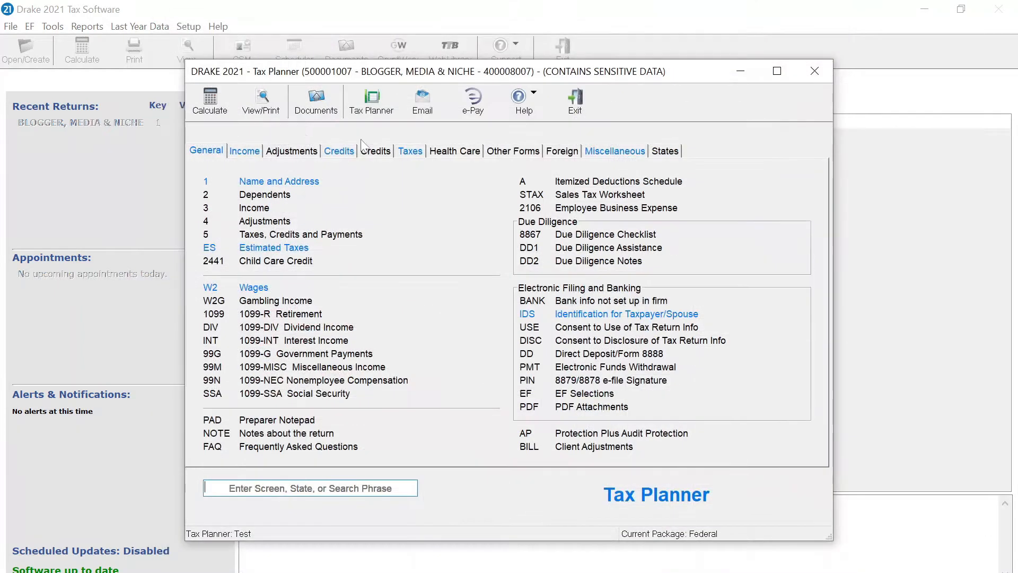
click(208, 101)
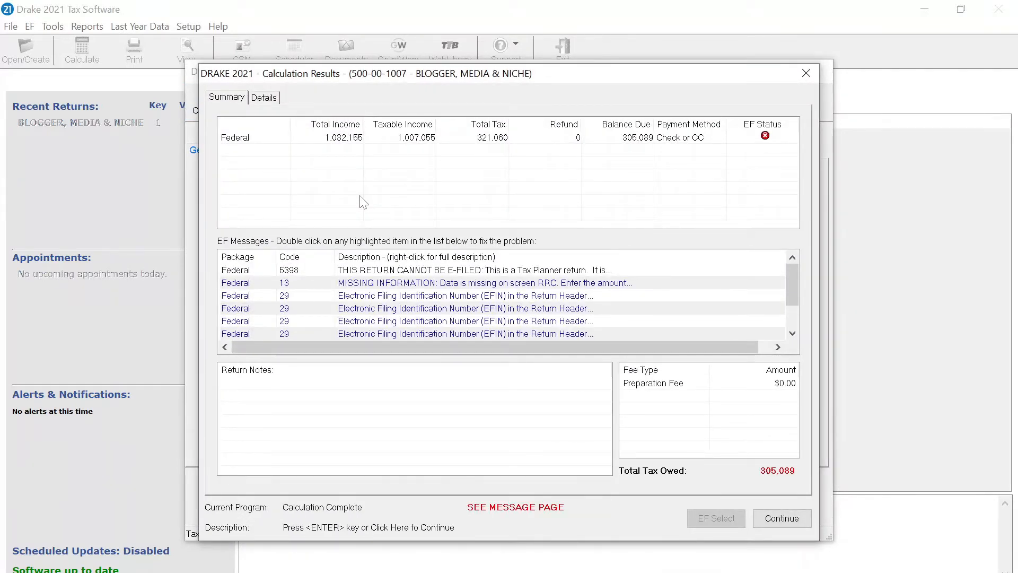
click(782, 519)
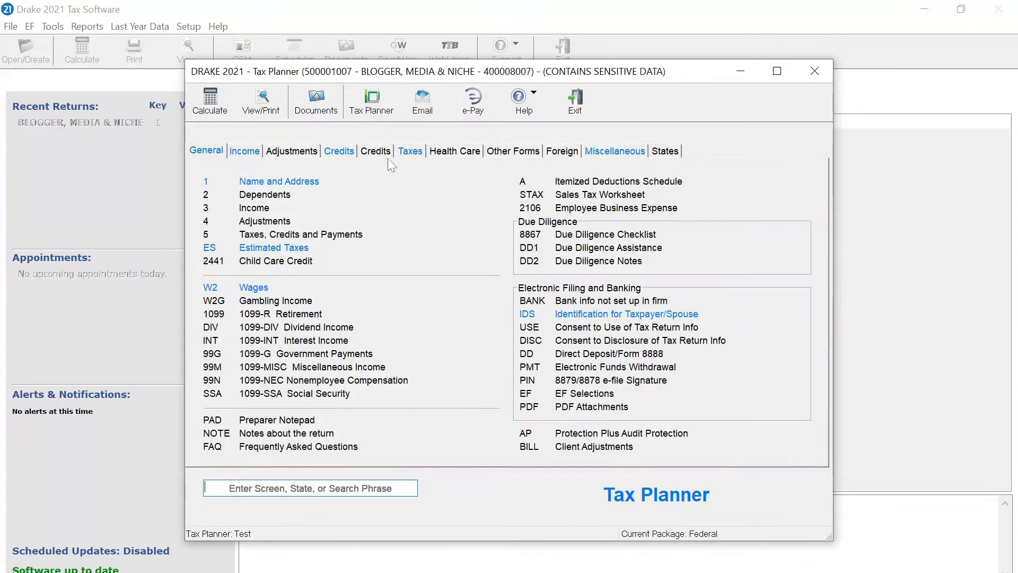
click(372, 100)
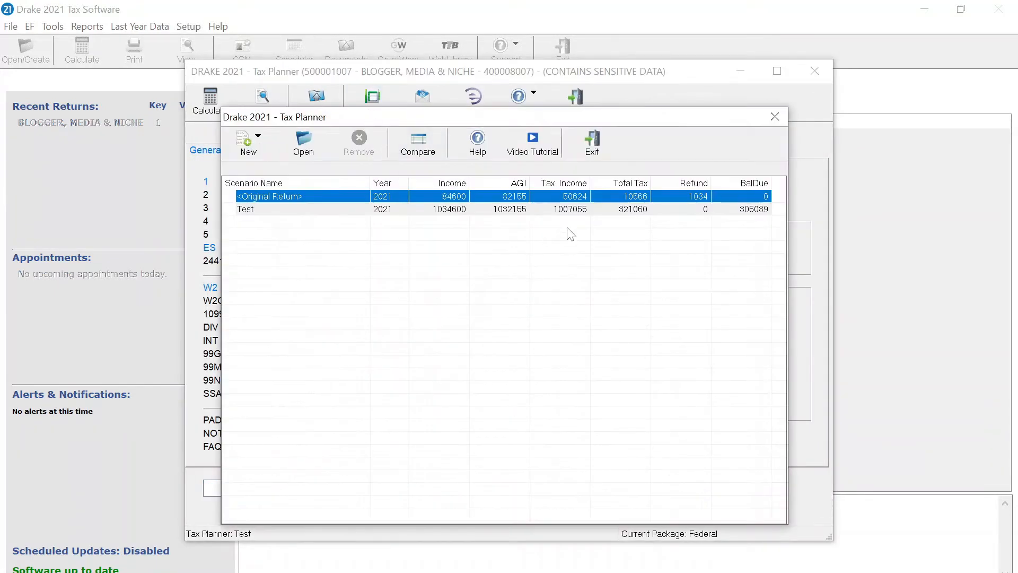
Run a scenario comparison of Test against the original return
click(417, 143)
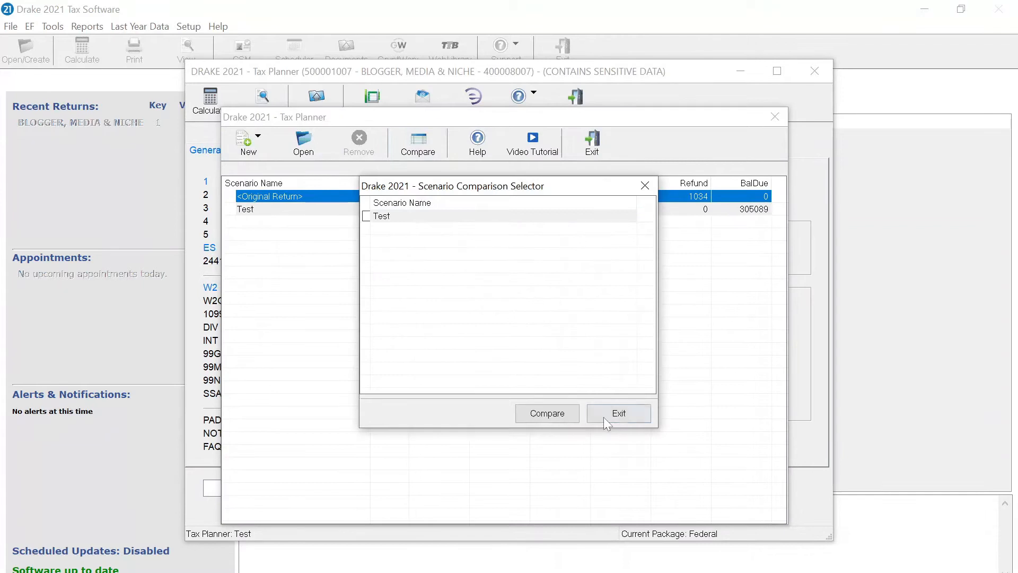
click(366, 215)
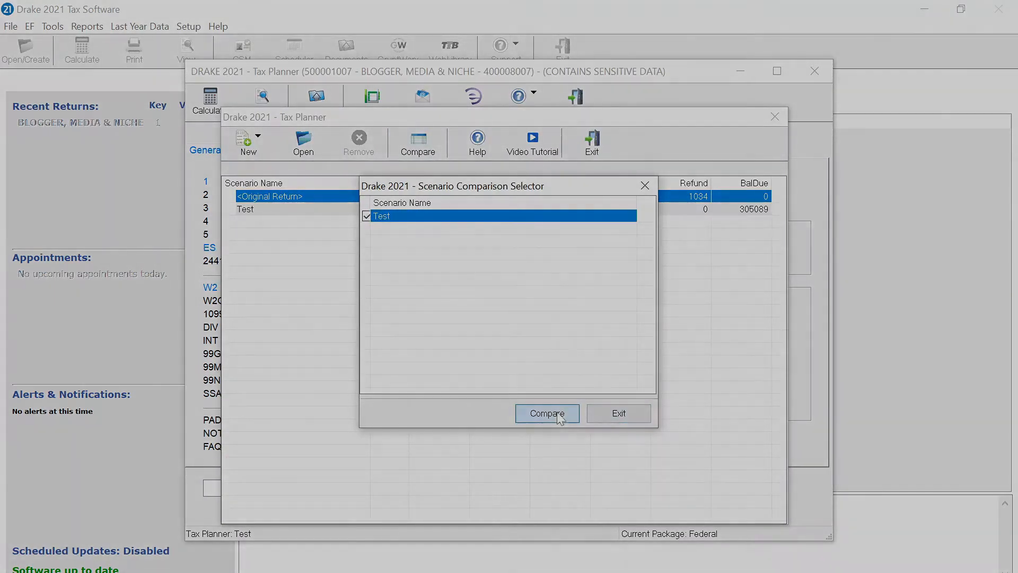
click(546, 413)
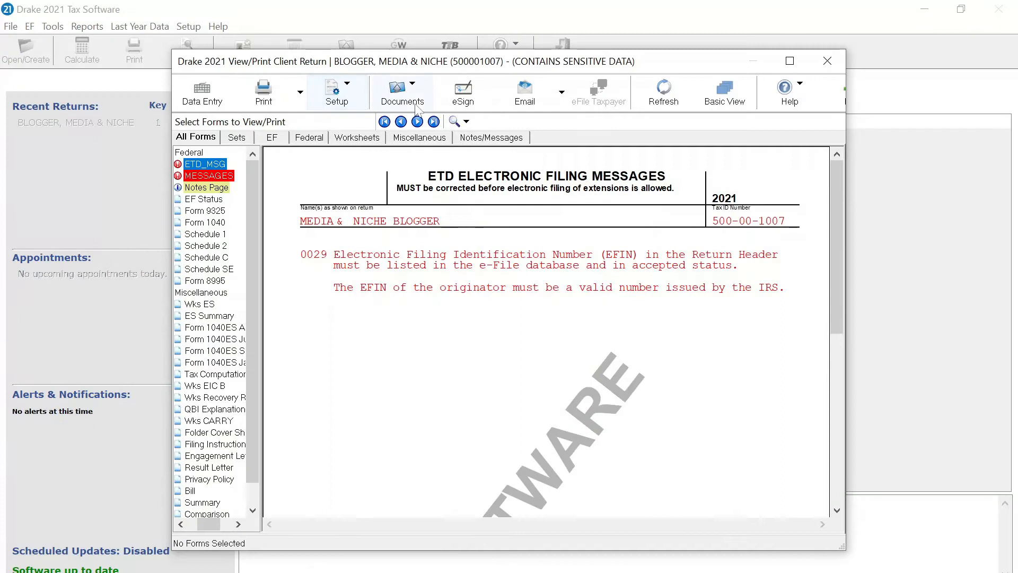
Archive the client return from View/Print with the description 'Origin'
click(402, 91)
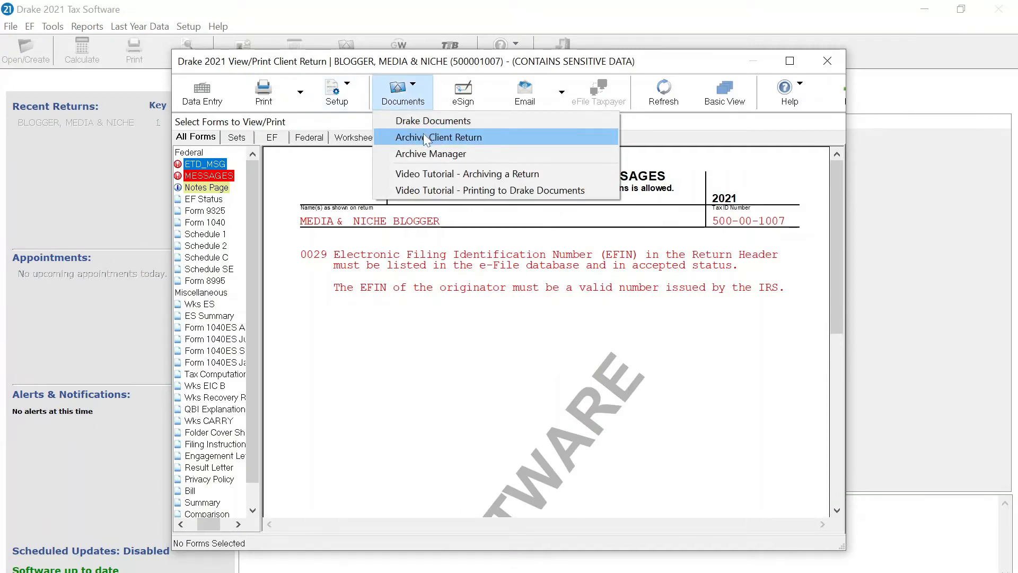
click(439, 137)
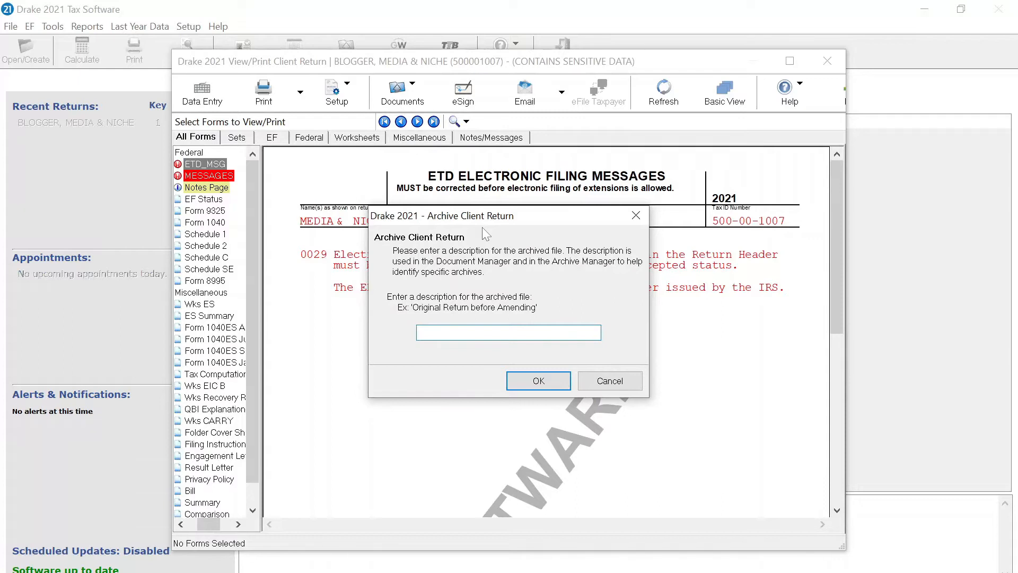
text(Origin)
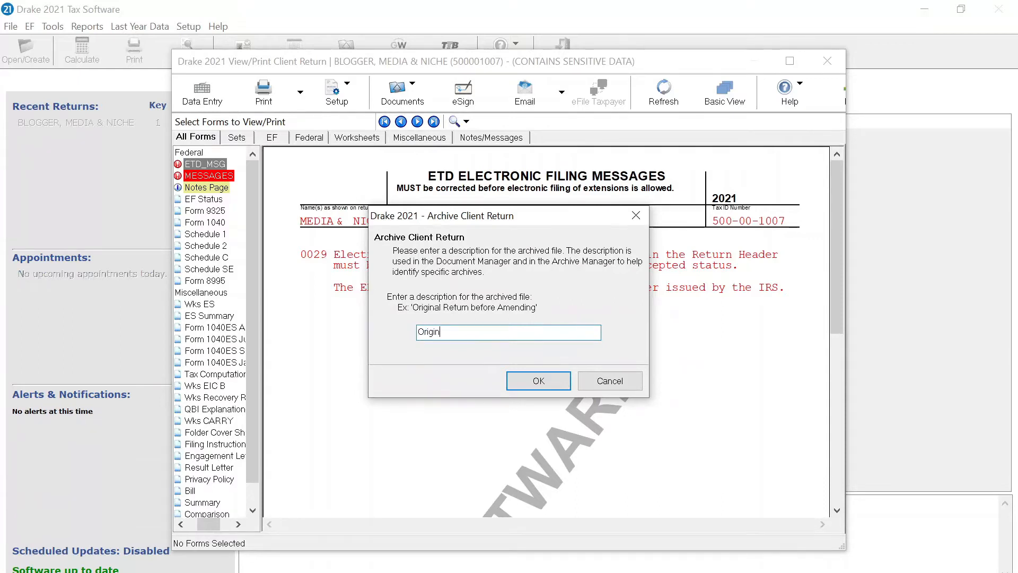
click(538, 381)
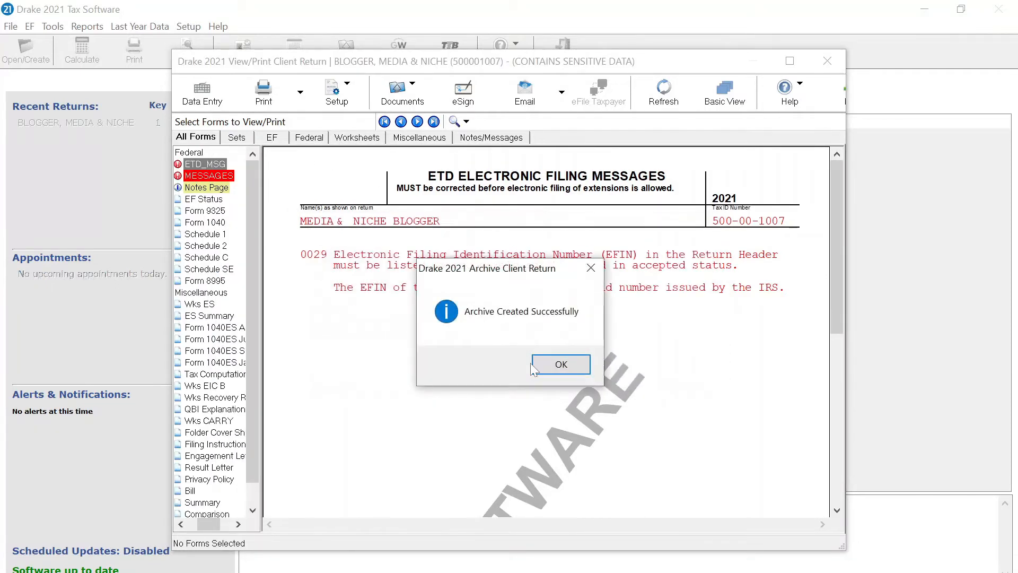
click(560, 364)
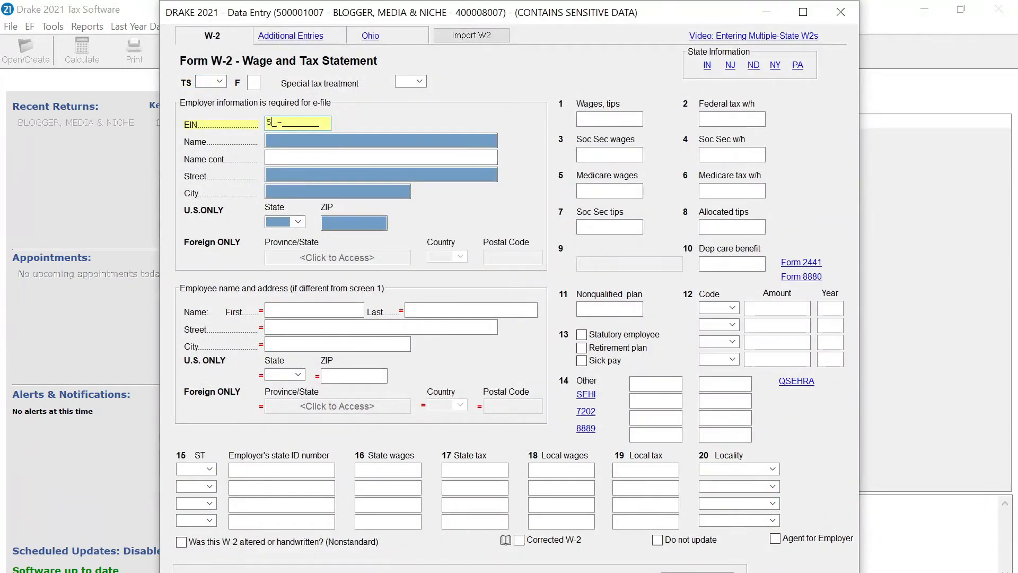
Fill the W-2 with EIN 50-00, employer NAME, STREET, ZIP 287 and wages 1000000
text(50-0001234)
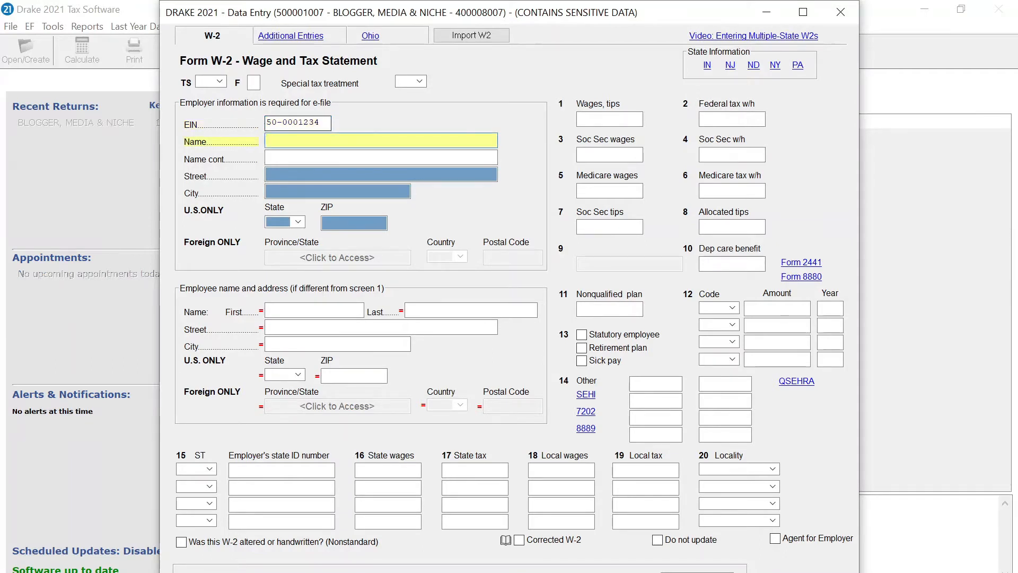
text(NAME)
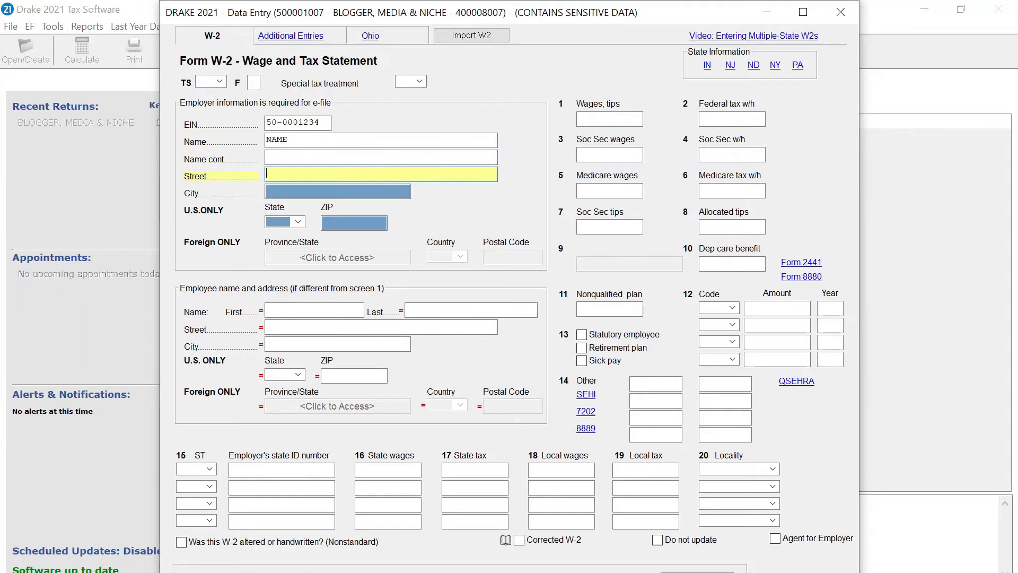
text(STREET)
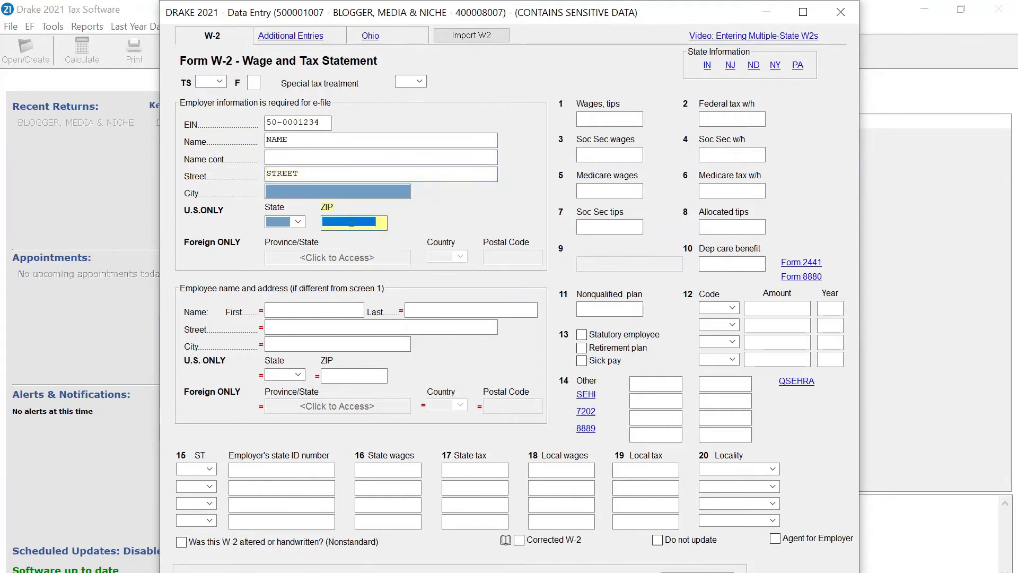
text(28734)
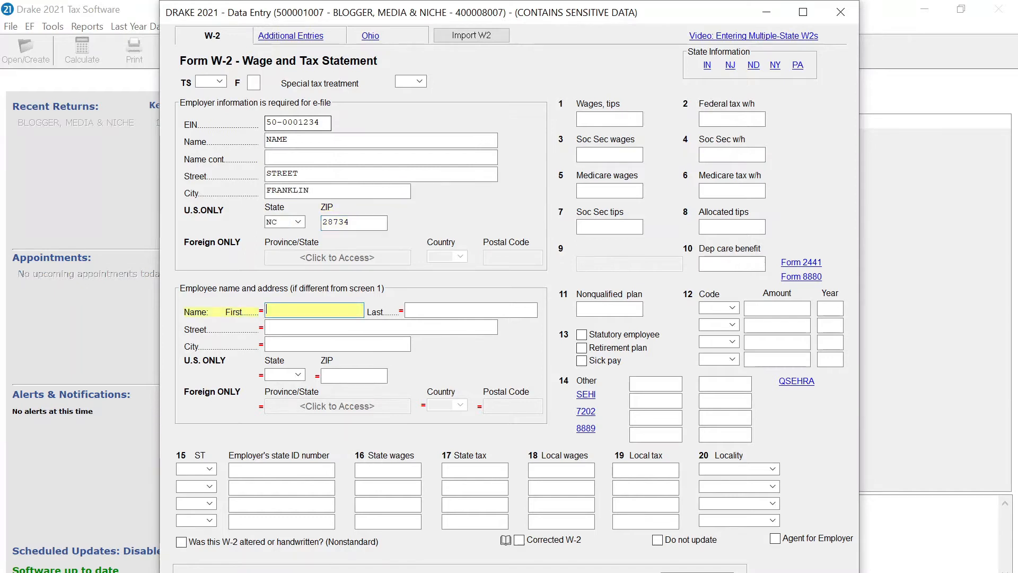
click(609, 118)
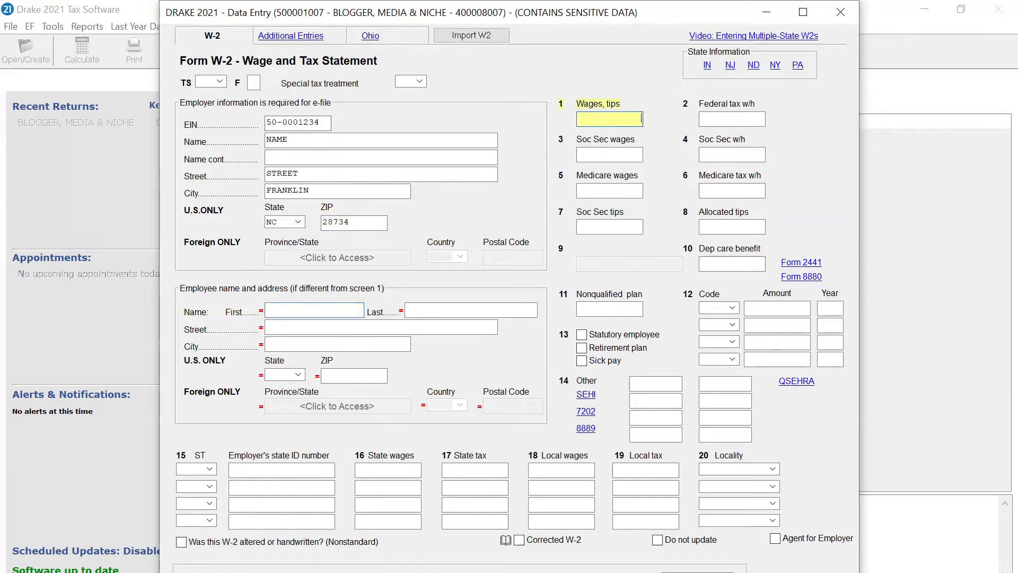
text(1000000)
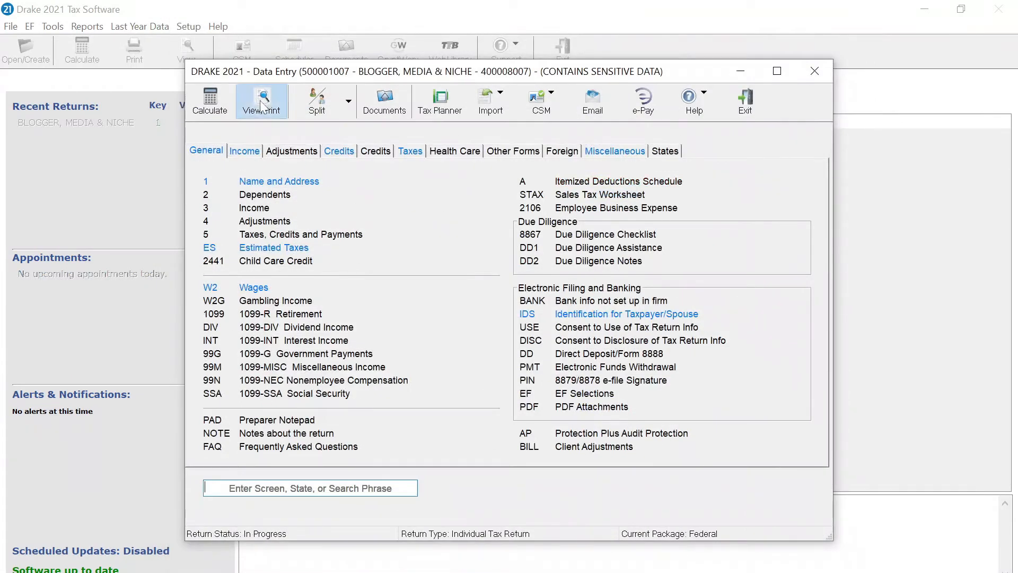
View the return's forms and start archiving the client return again
click(262, 101)
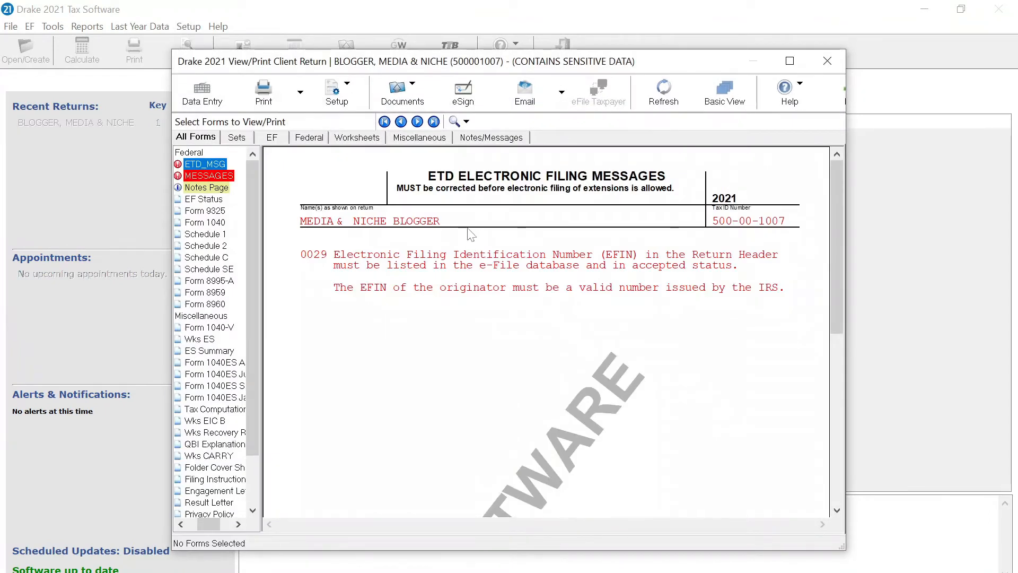
click(403, 91)
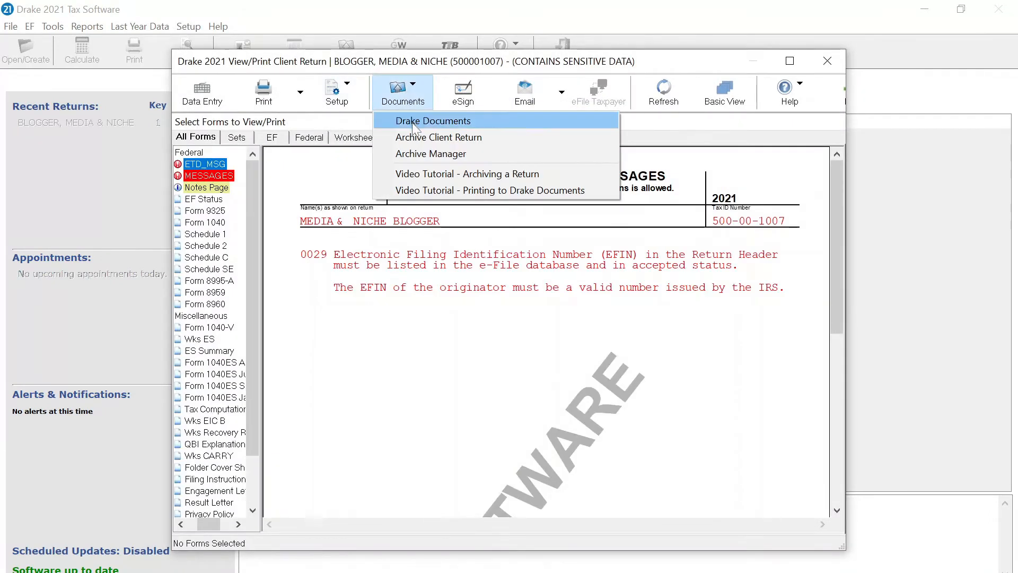
click(438, 137)
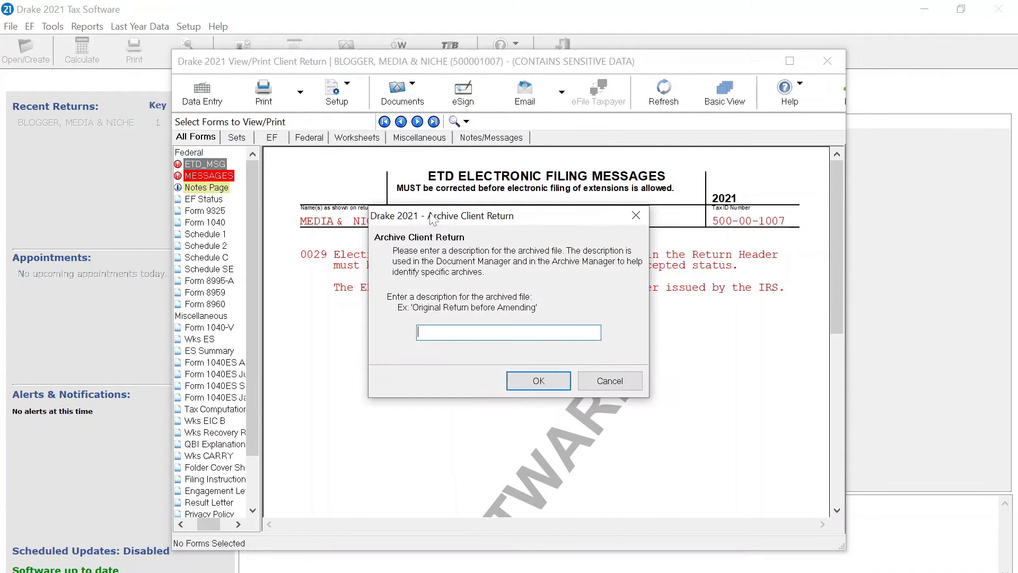
Save the second archive under the description 'Rich An'
text(Rich And taxe)
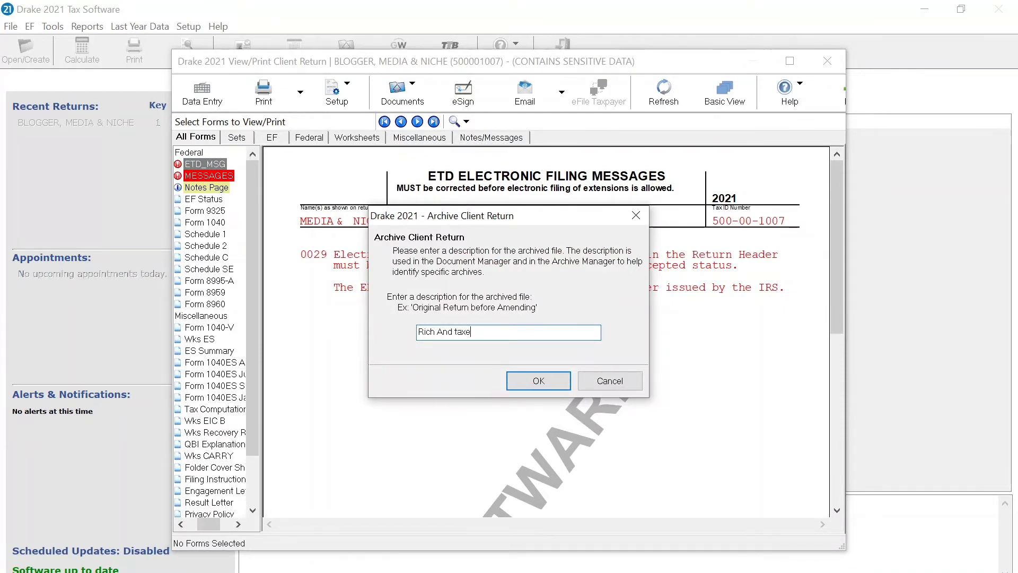
click(537, 379)
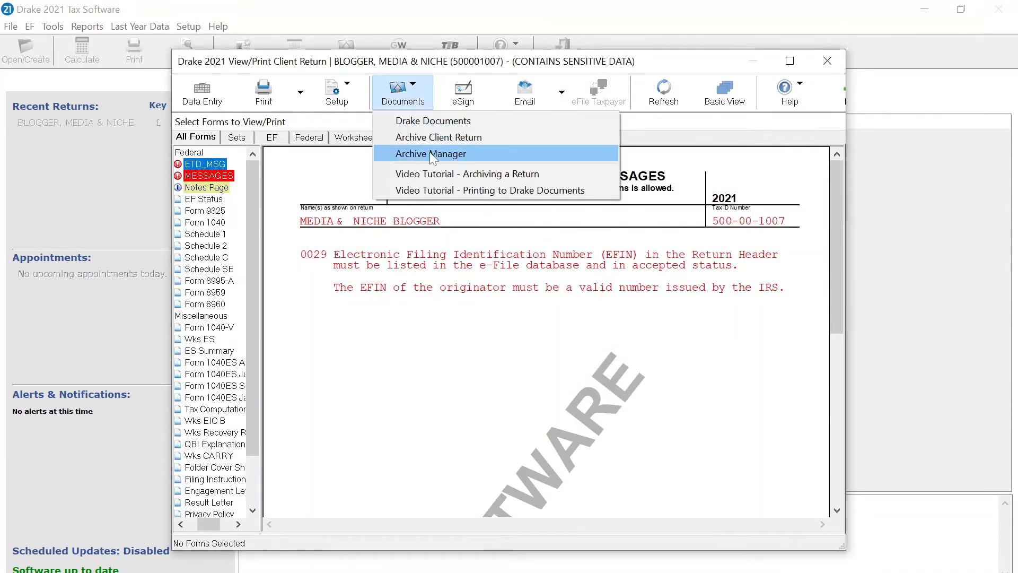
In Archive Manager, restore the Original archive, answering No to making a new archive first
click(429, 153)
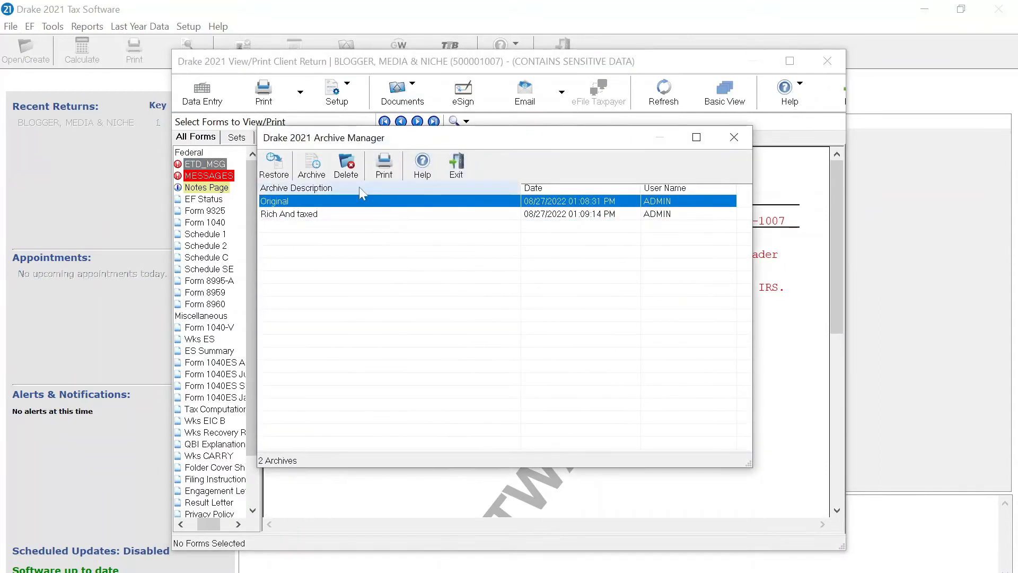
click(274, 165)
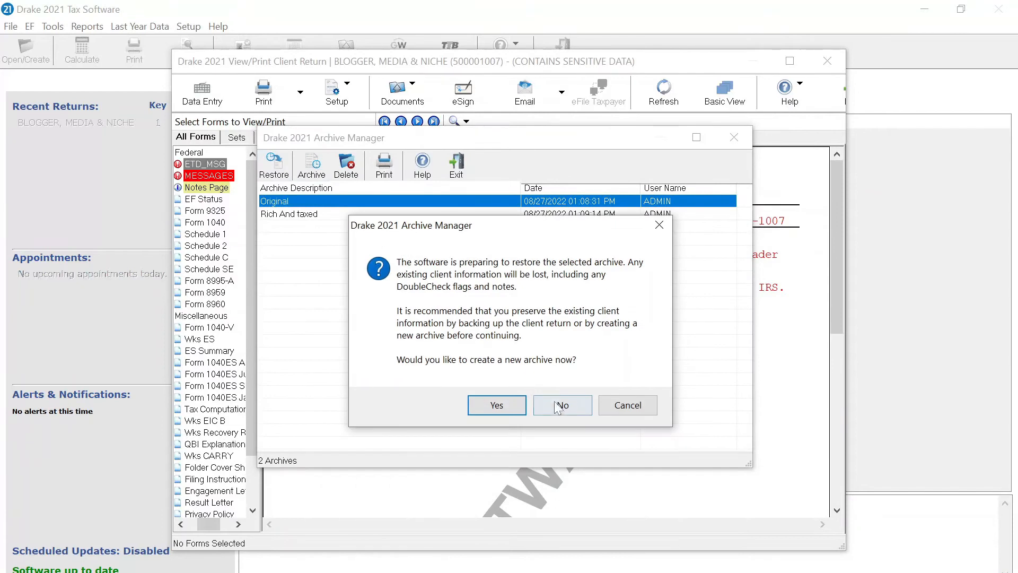
click(562, 404)
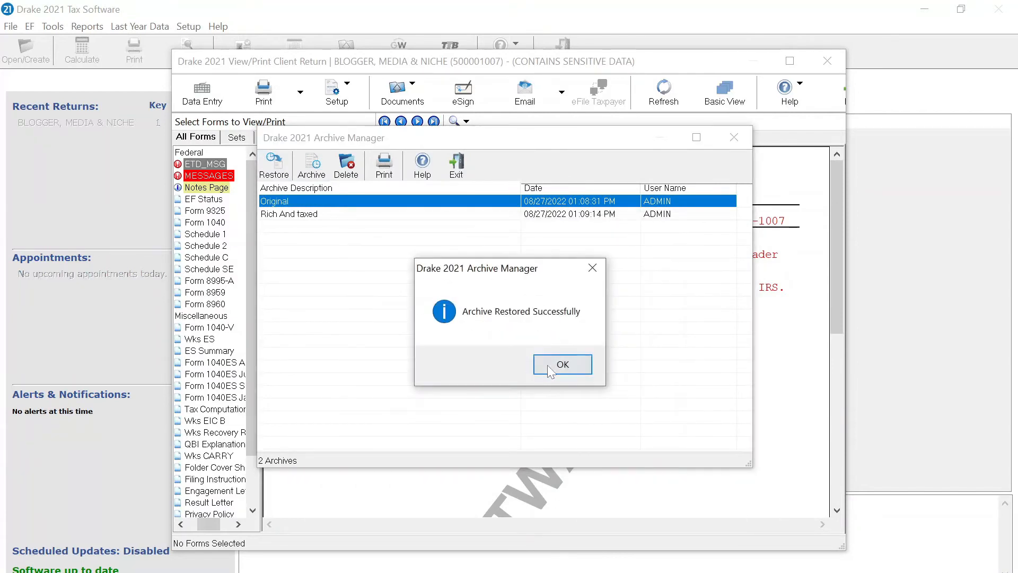
click(562, 363)
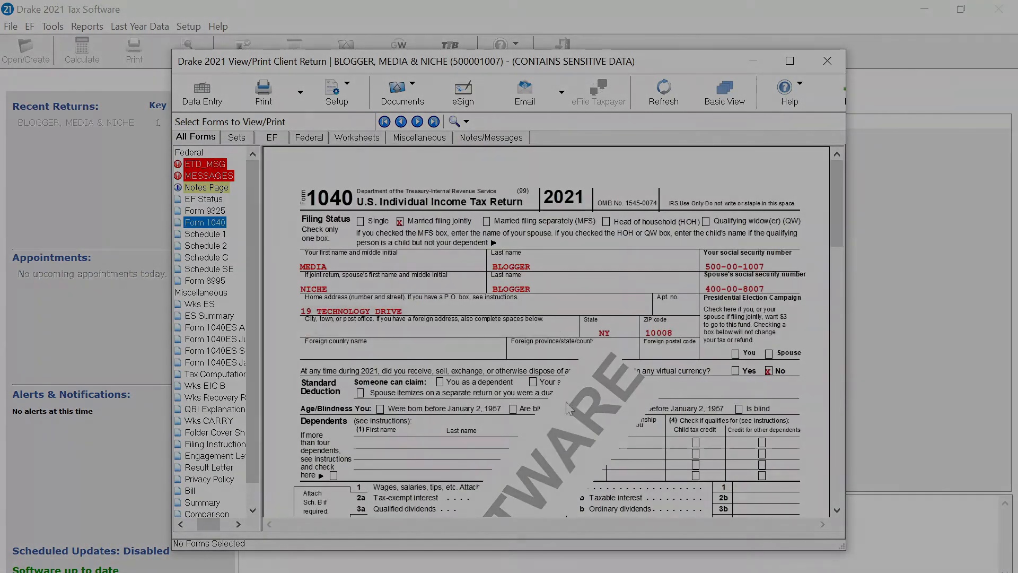
In Tools > Backup, set the destination to a new desktop 'Backup Folder'
click(52, 25)
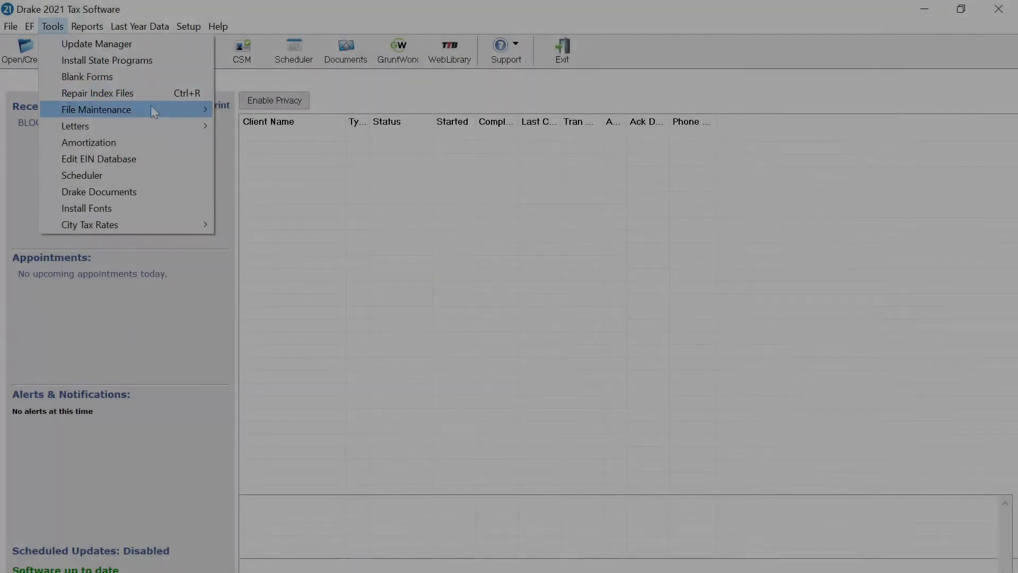
click(97, 109)
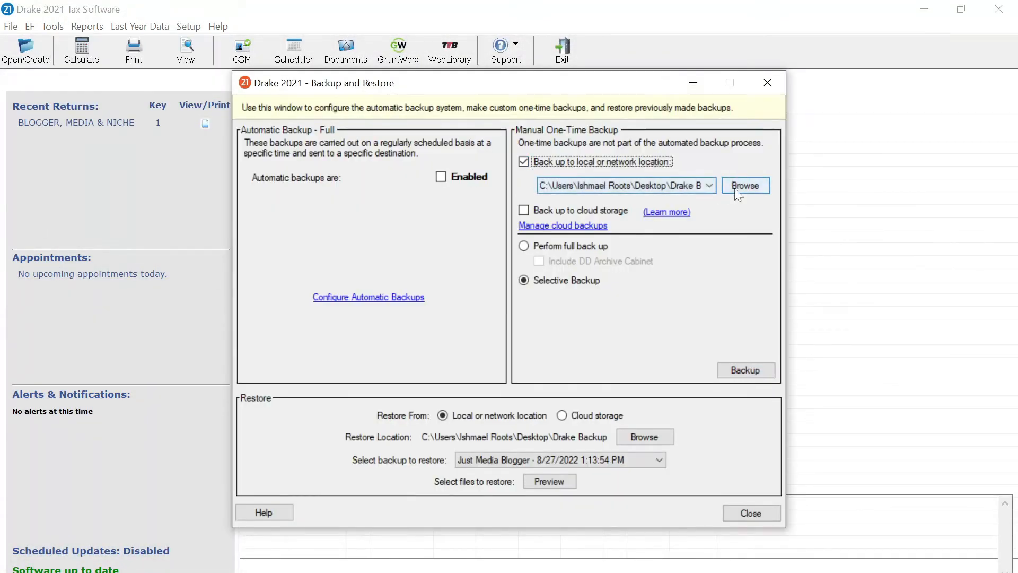
click(745, 184)
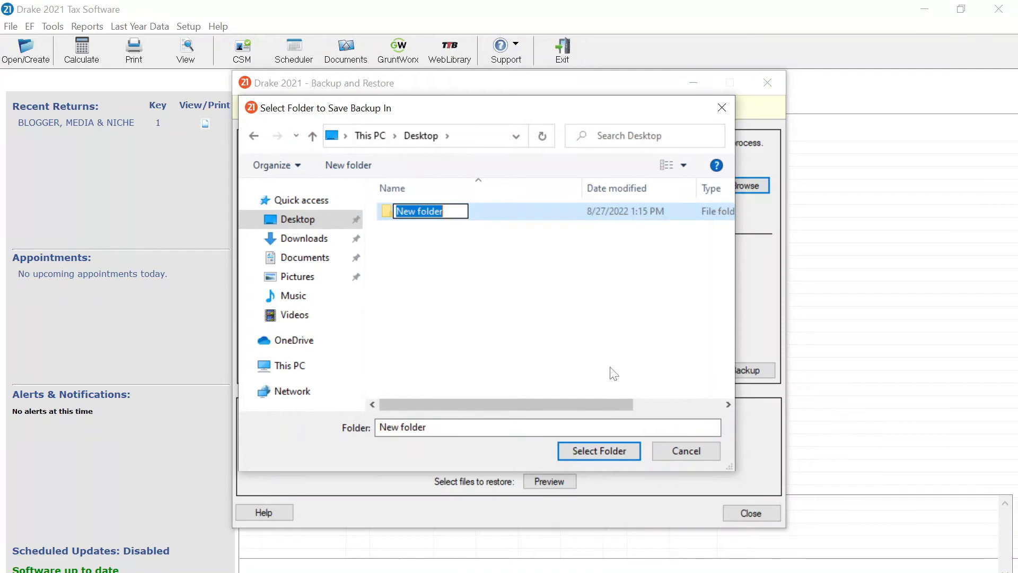
text(Ba)
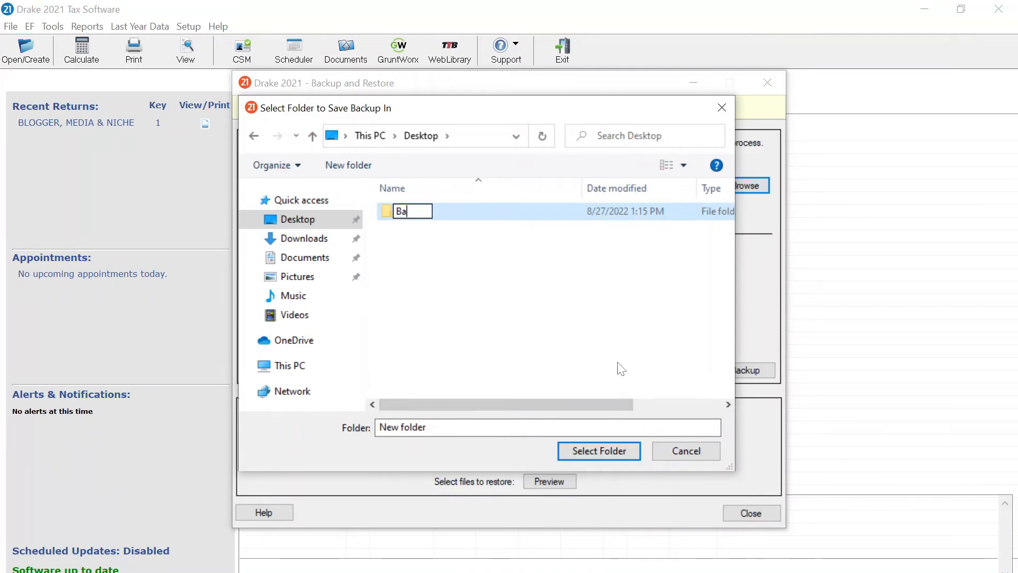
text(ckup Folder)
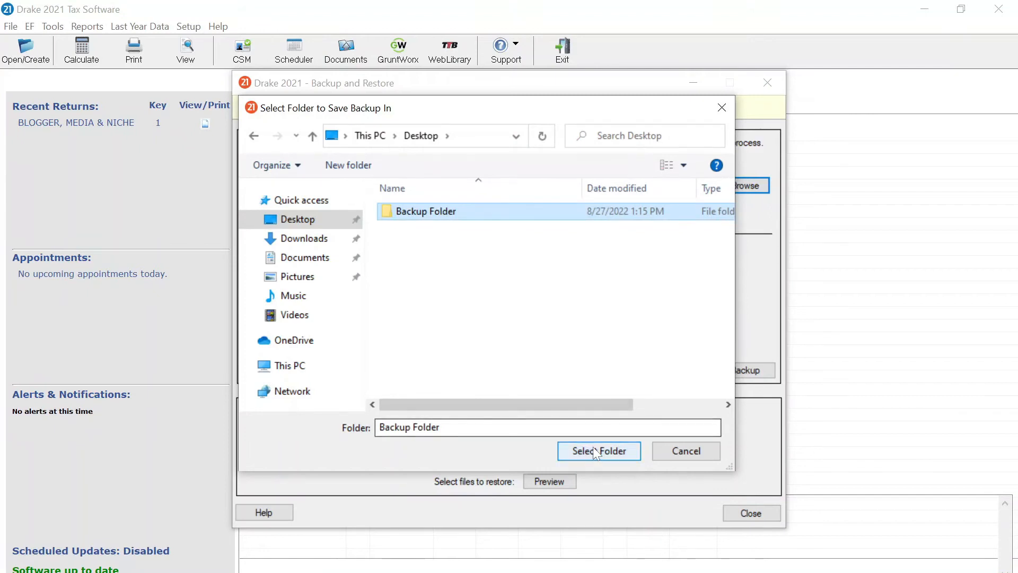
click(599, 450)
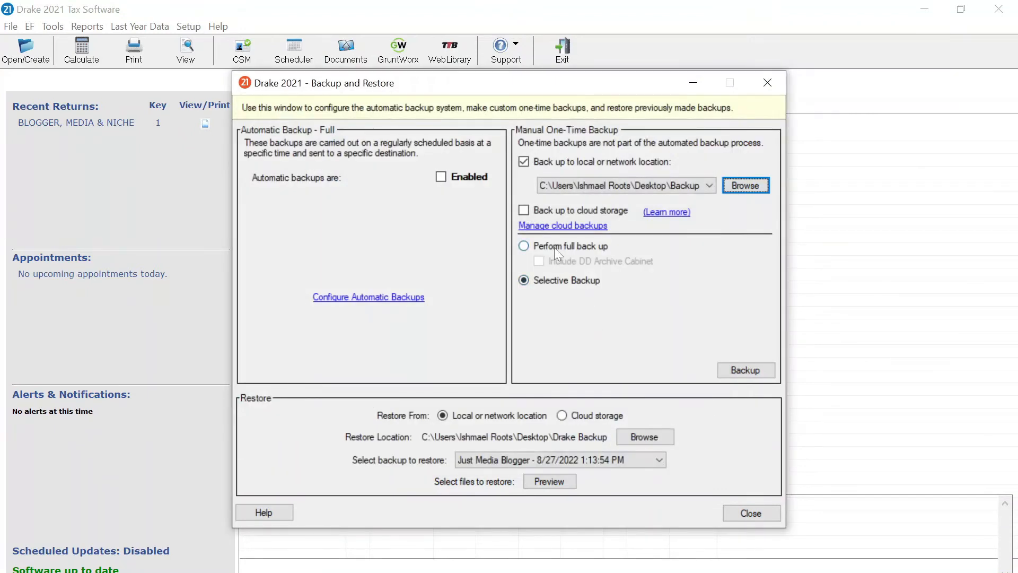
Run a full backup of all data into the Backup Folder
click(744, 369)
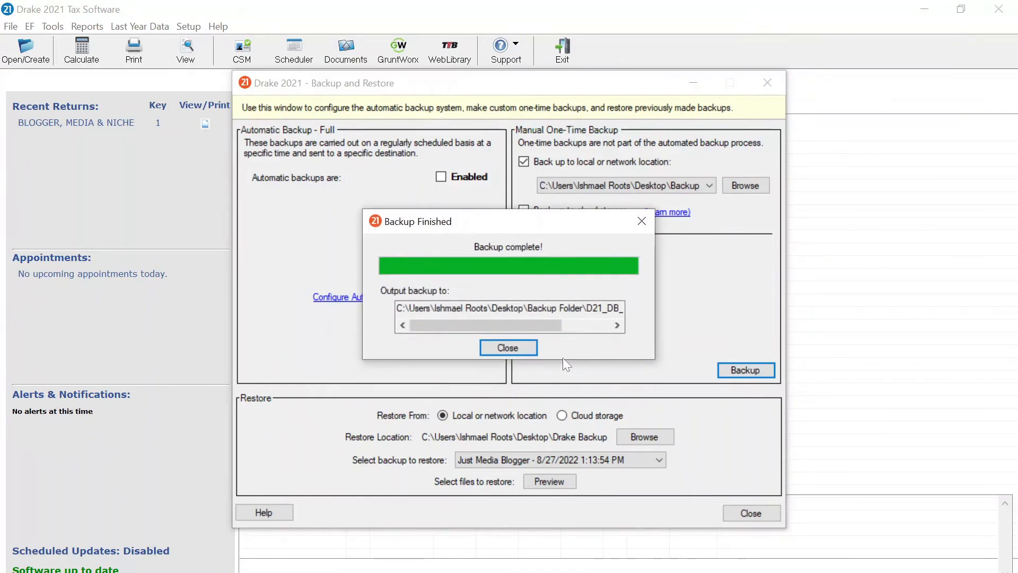
click(508, 348)
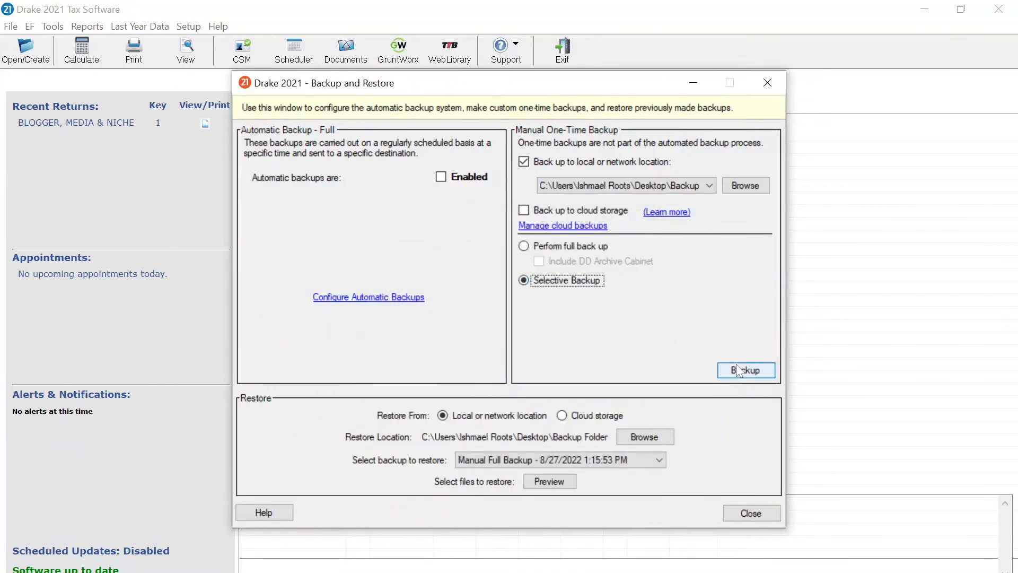
click(745, 369)
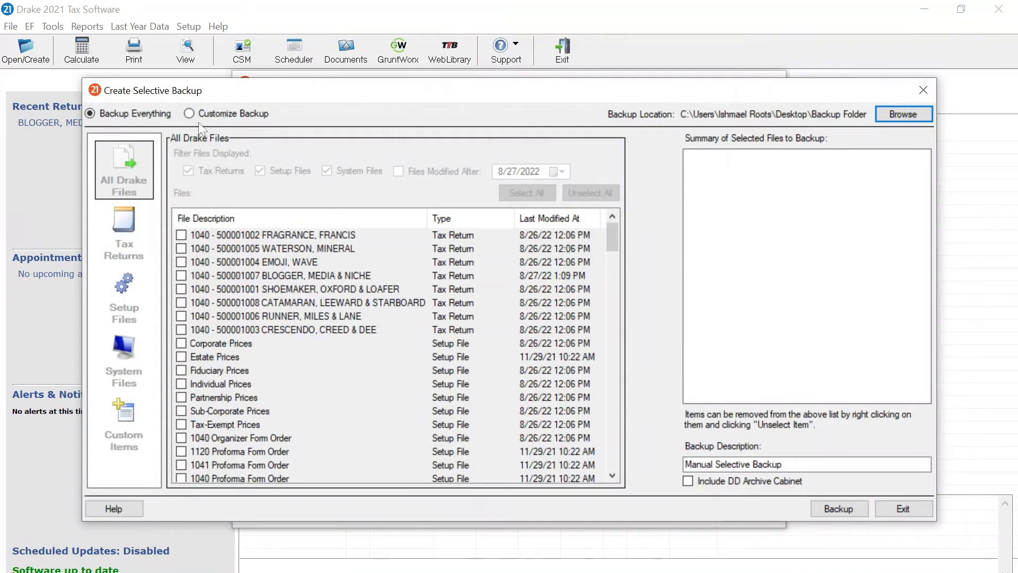
Back up only the BLOGGER, MEDIA & NICHE return with description 'Just Media Blogger'
click(189, 113)
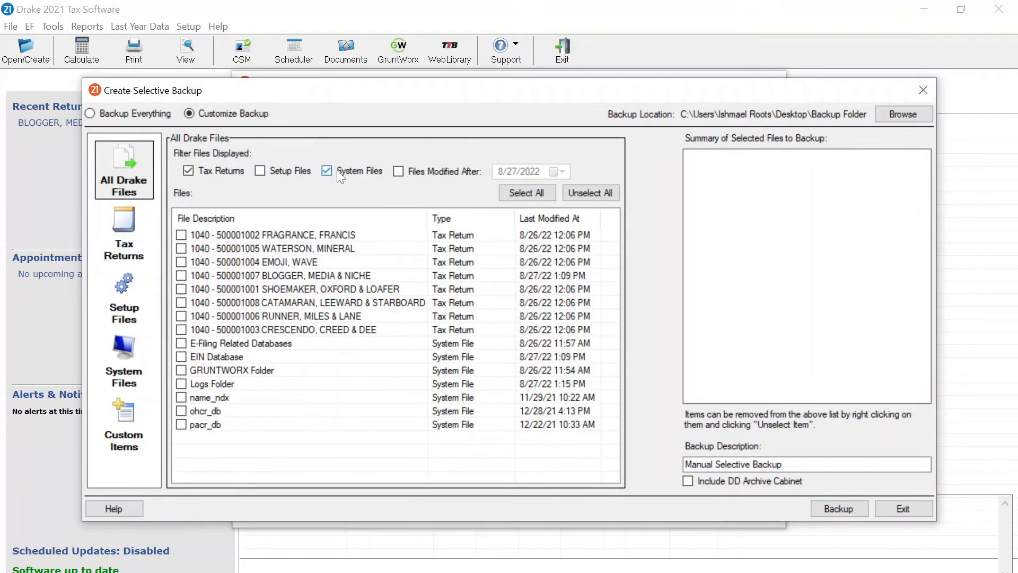
click(327, 171)
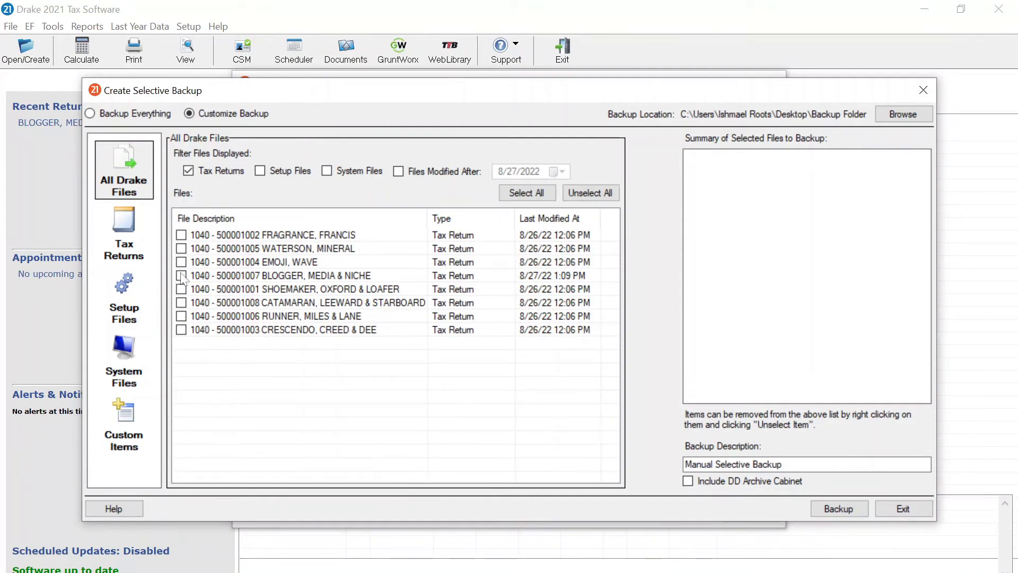
click(183, 276)
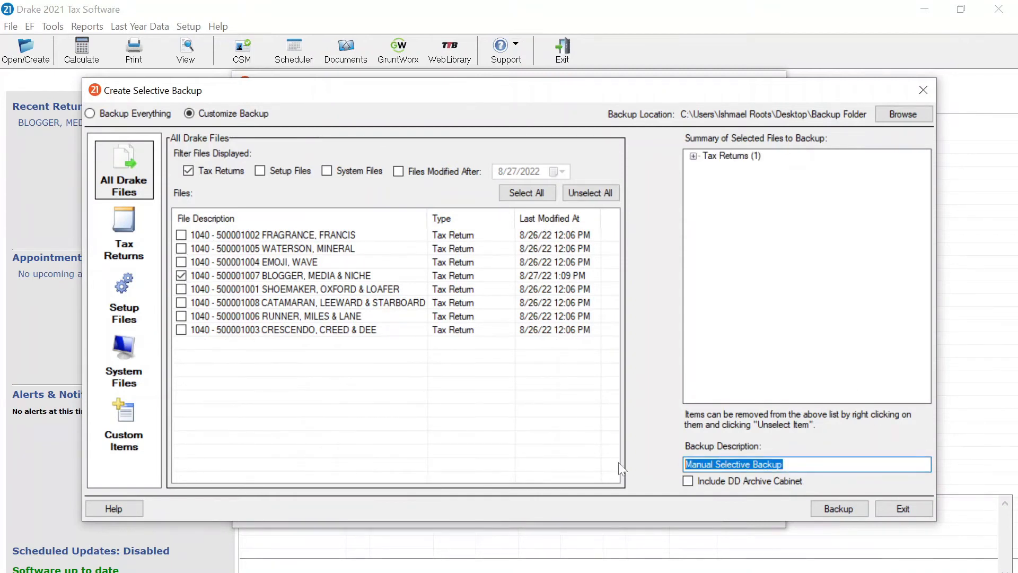
text(Just M)
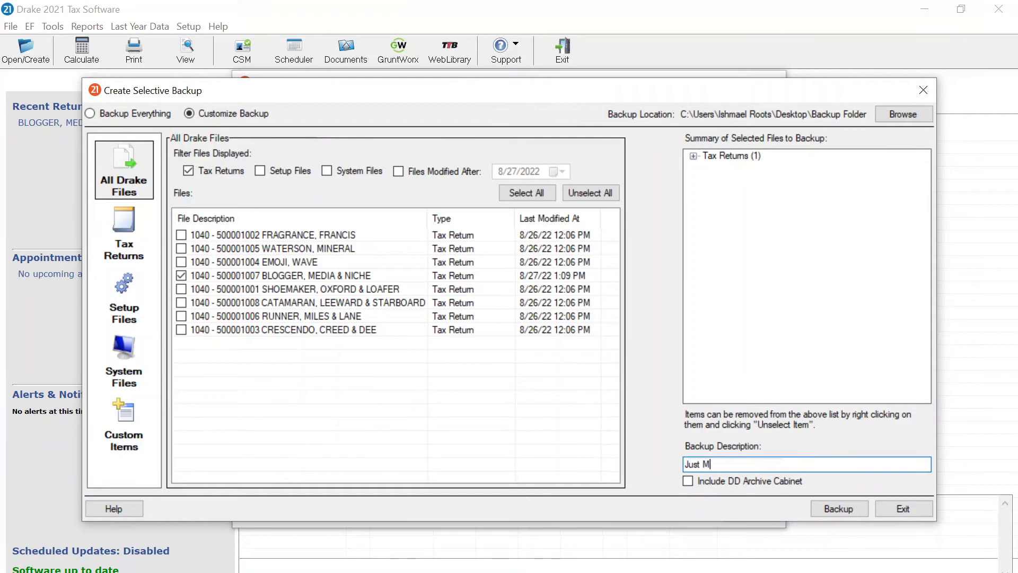
text(edia Blogger)
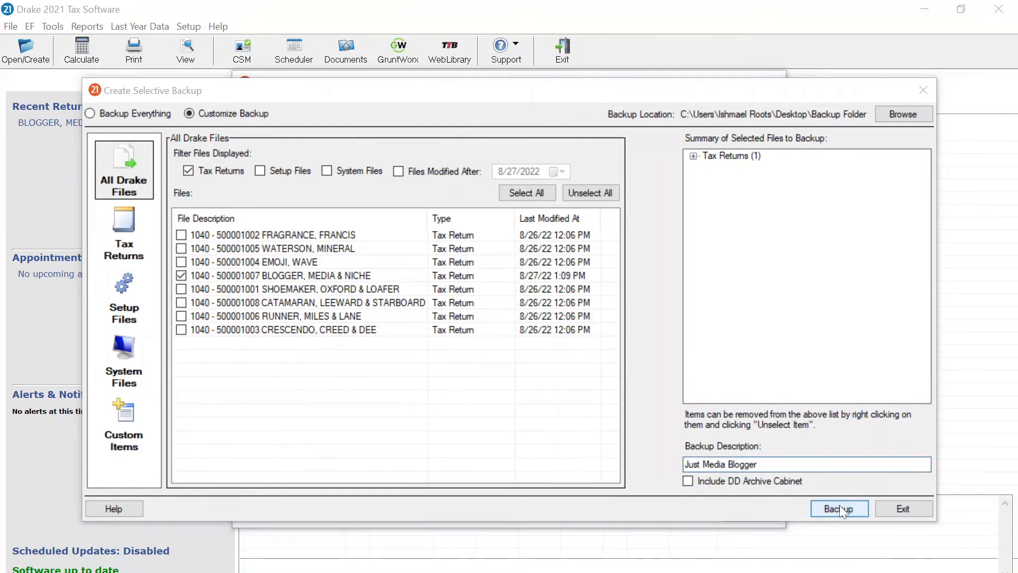
click(838, 508)
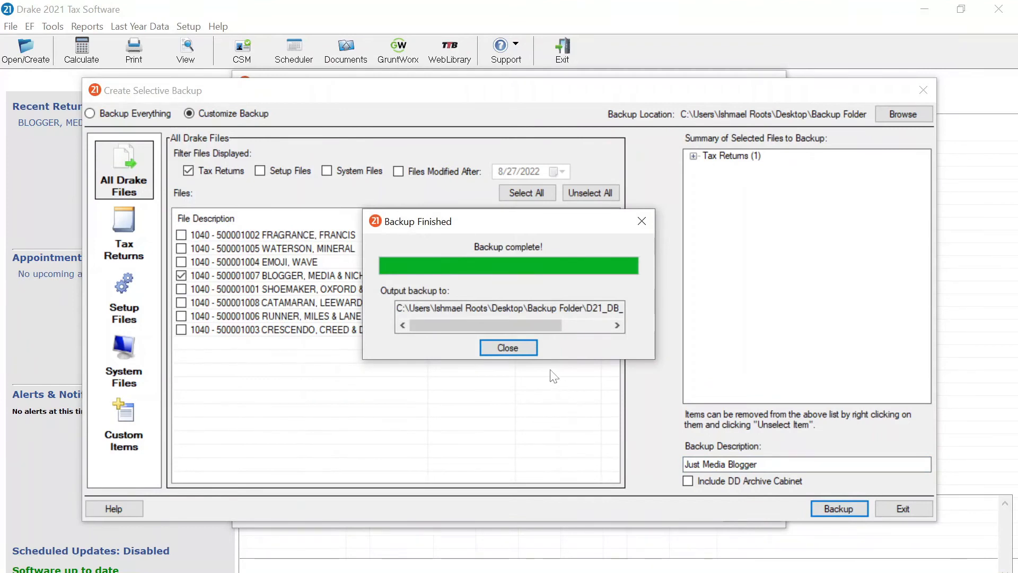
click(508, 348)
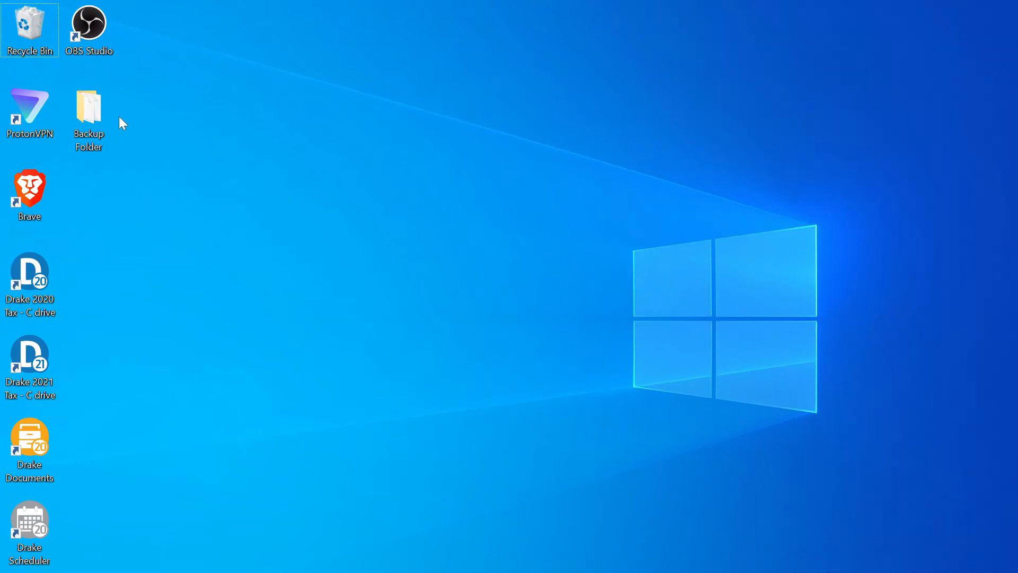
Open the desktop Backup Folder holding both backup archives
double_click(88, 110)
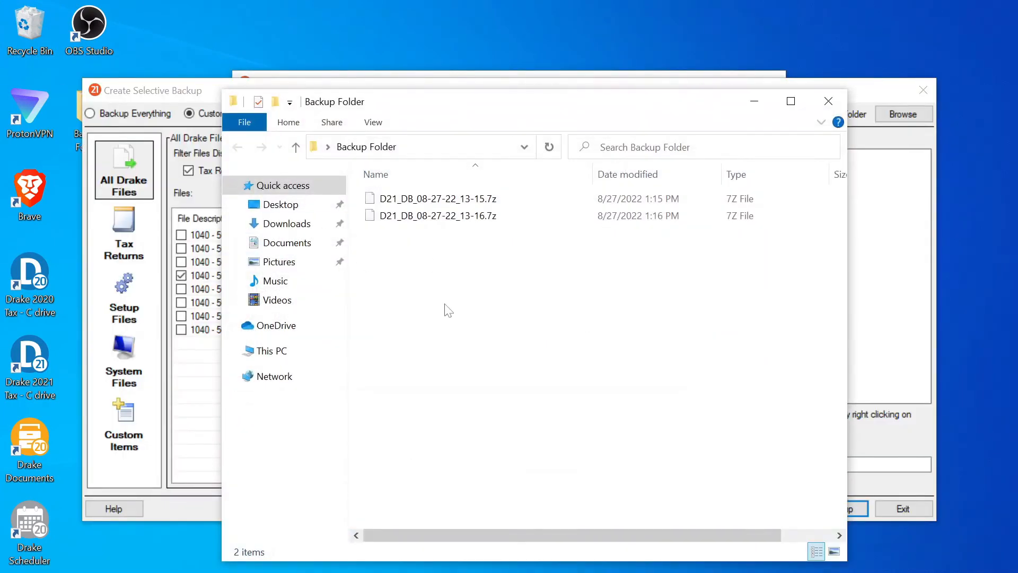
mouse_move(588, 544)
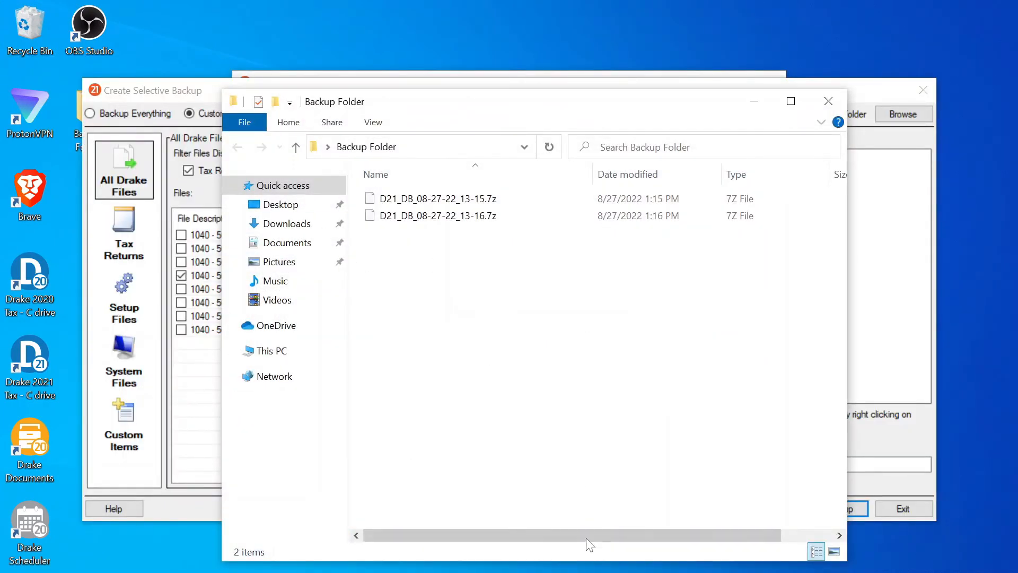